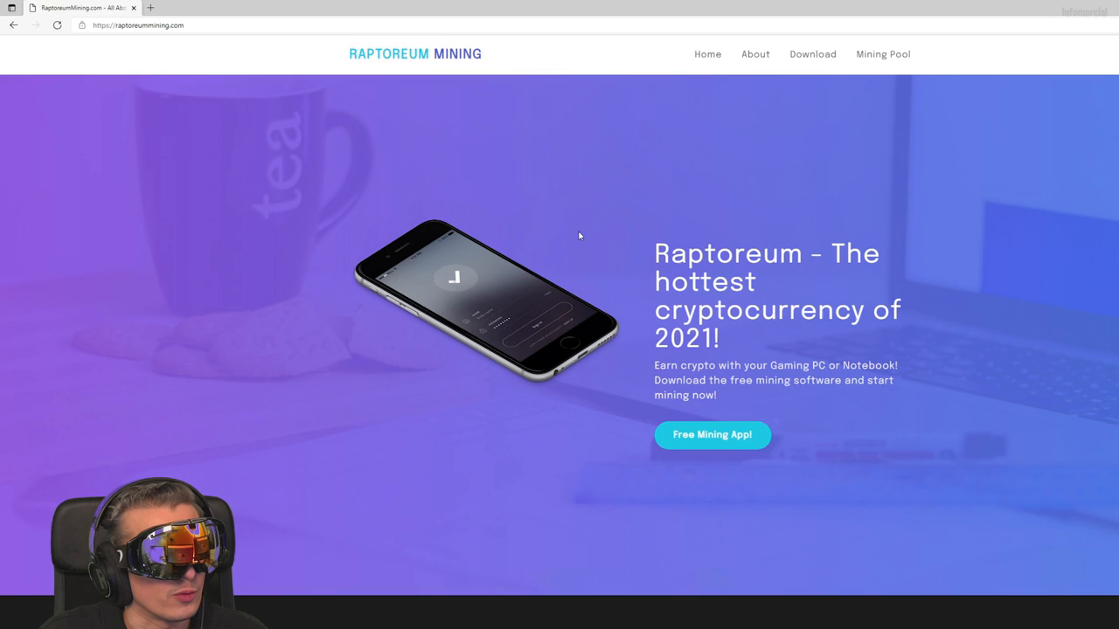
# - Review the Windows 'How to mine' guide and the Mining Pool details on the Raptoreum Mining site
pyautogui.click(138, 24)
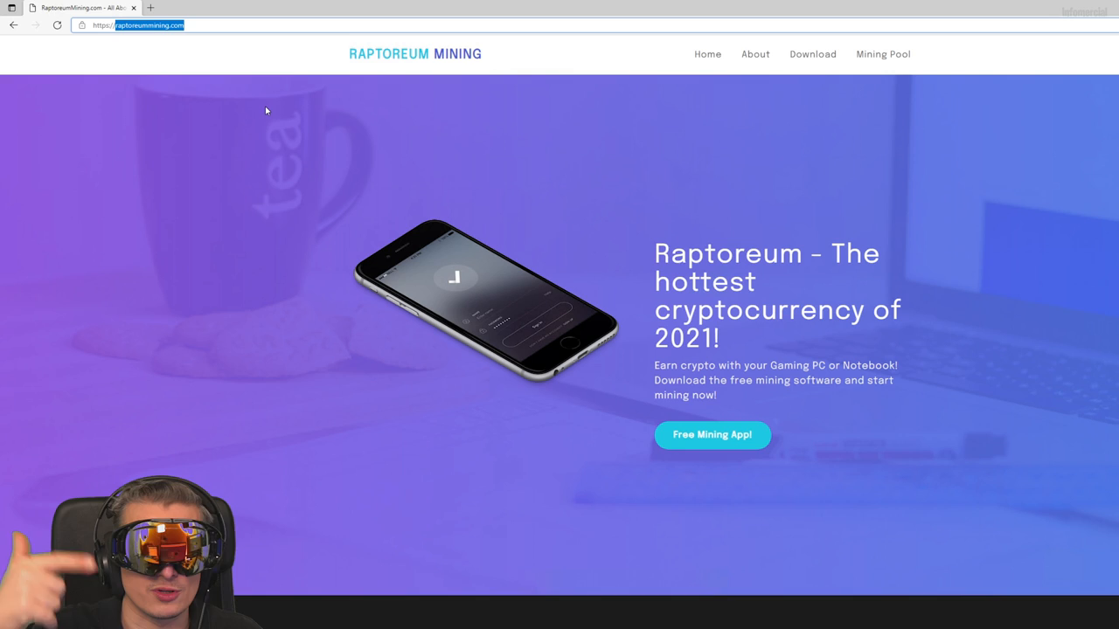
pyautogui.scroll(-3)
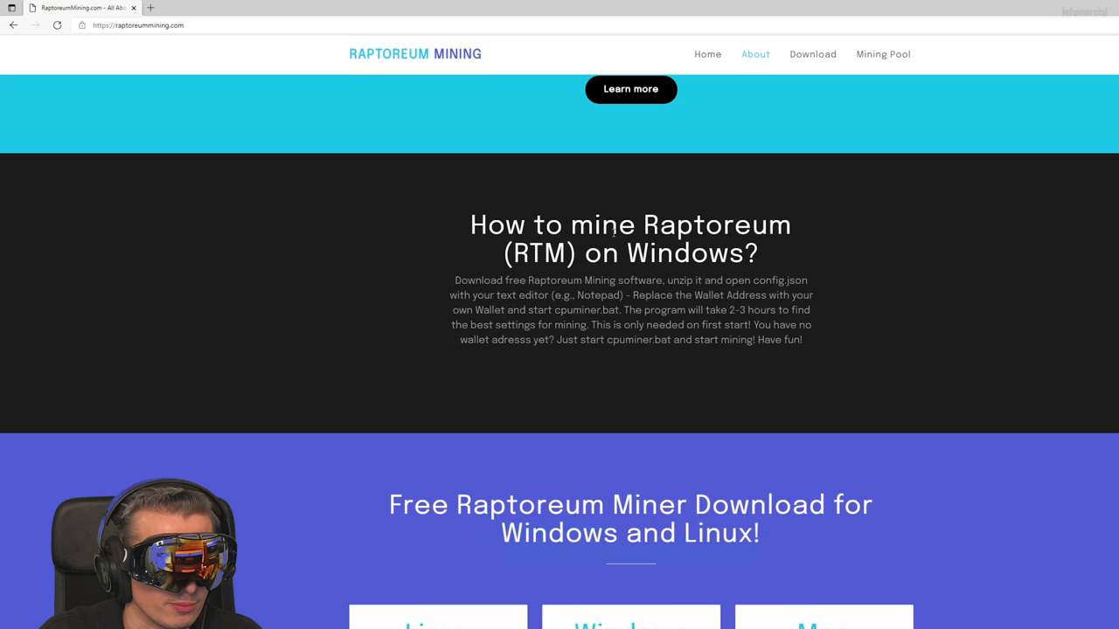
pyautogui.click(883, 53)
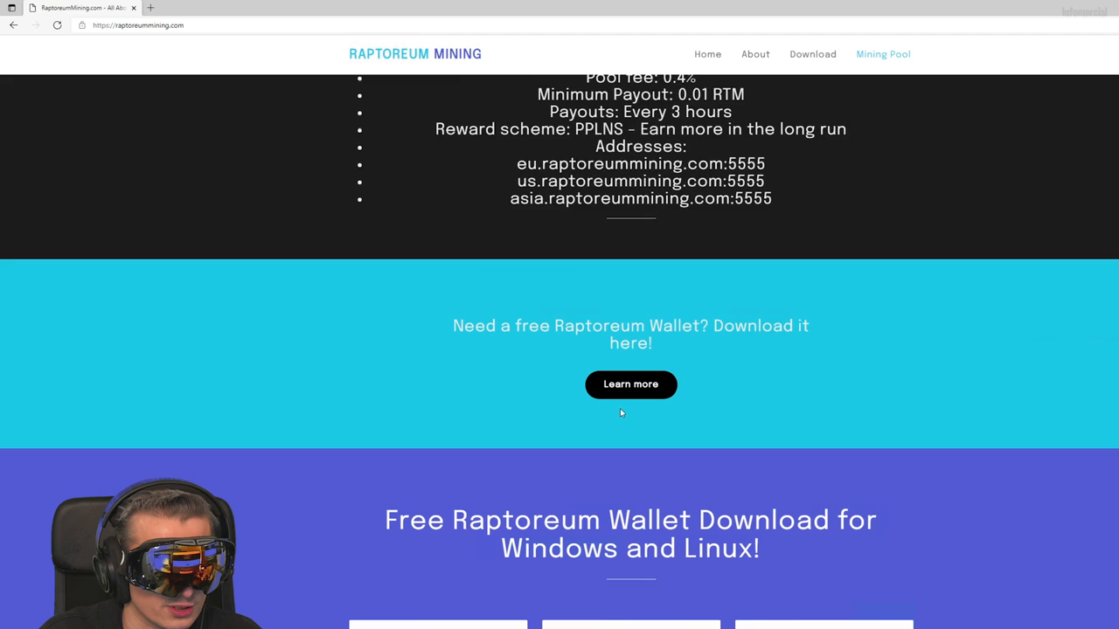
pyautogui.scroll(-3)
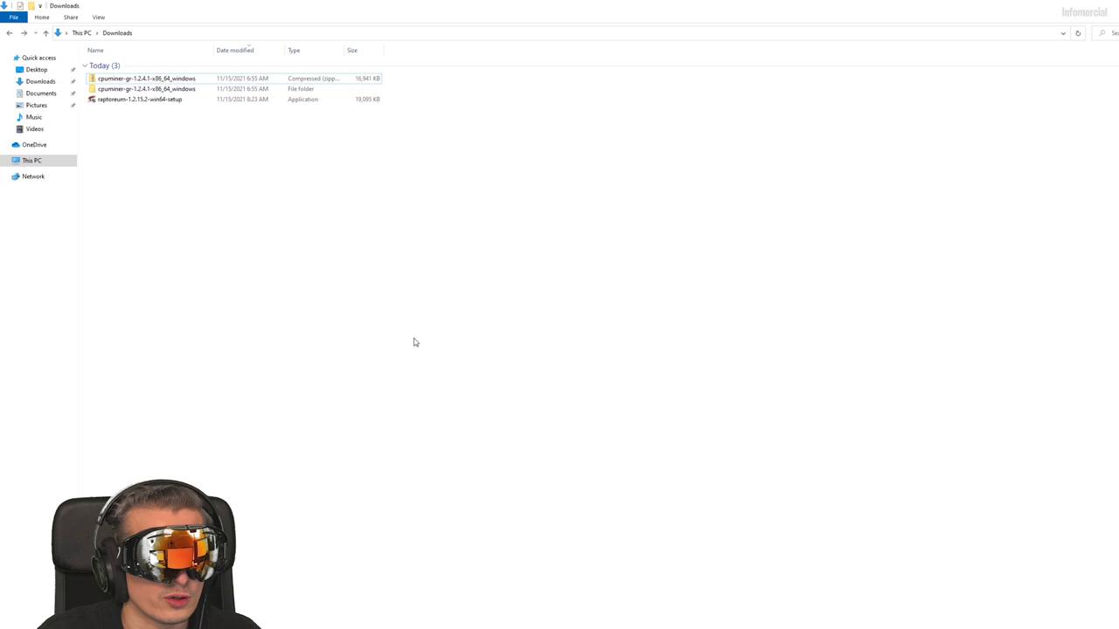
pyautogui.click(139, 98)
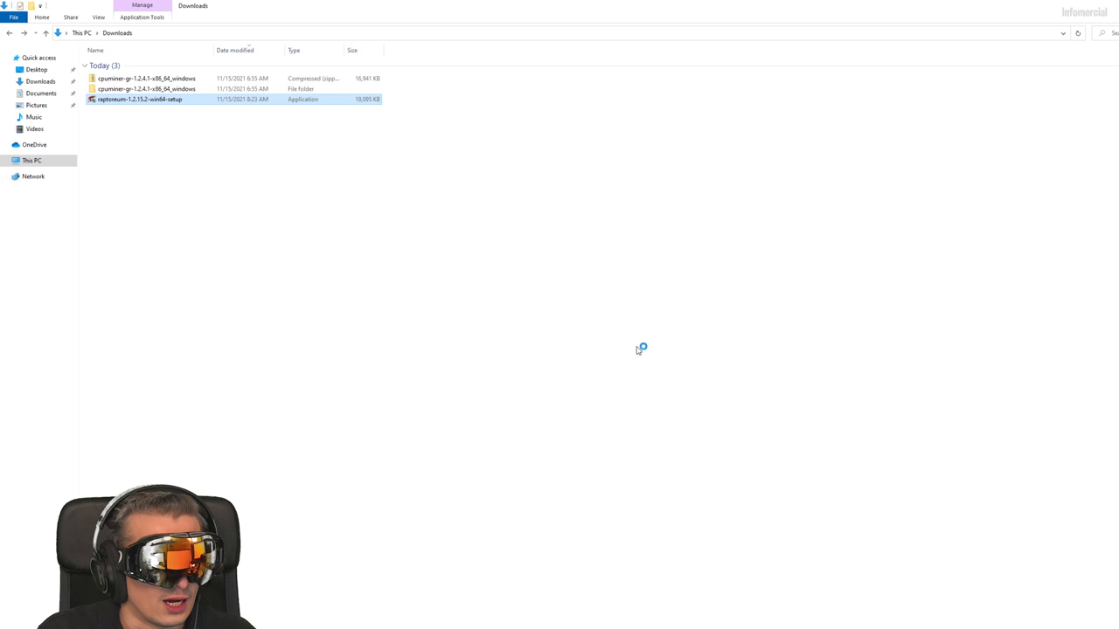
# - Install and launch the Raptoreum wallet, then show its receiving addresses via File > Receiving addresses
pyautogui.doubleClick(140, 98)
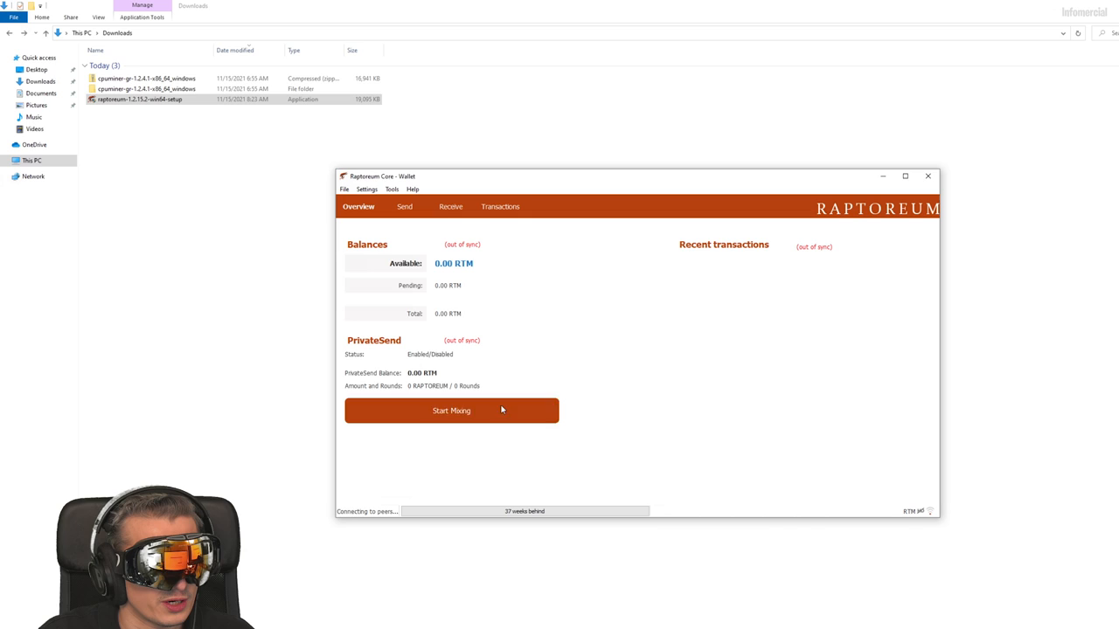
pyautogui.moveTo(629, 374)
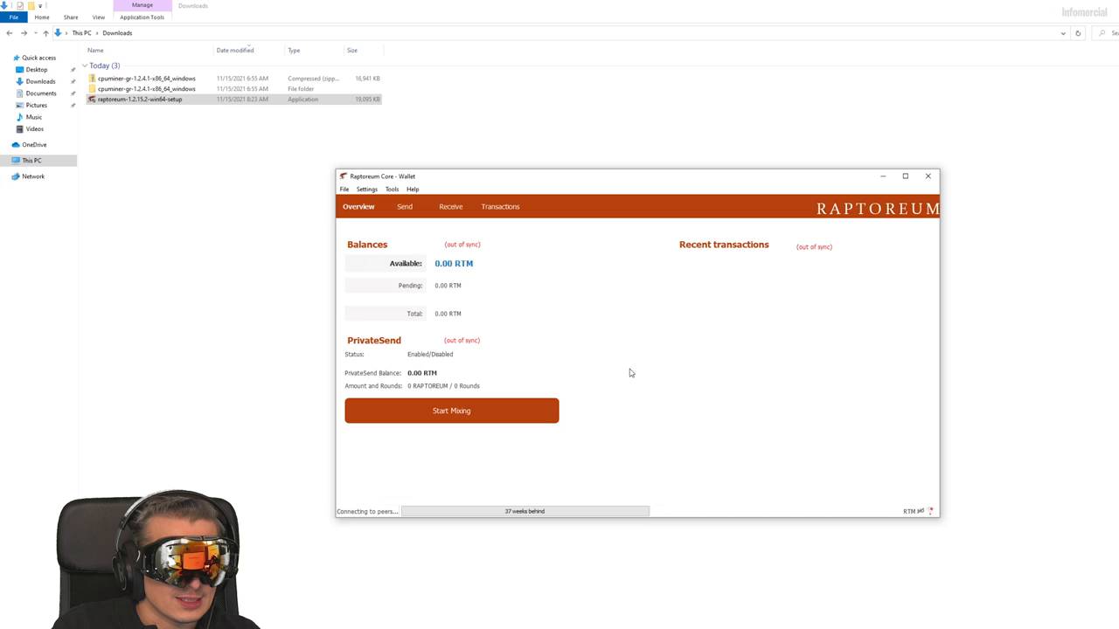
pyautogui.click(345, 189)
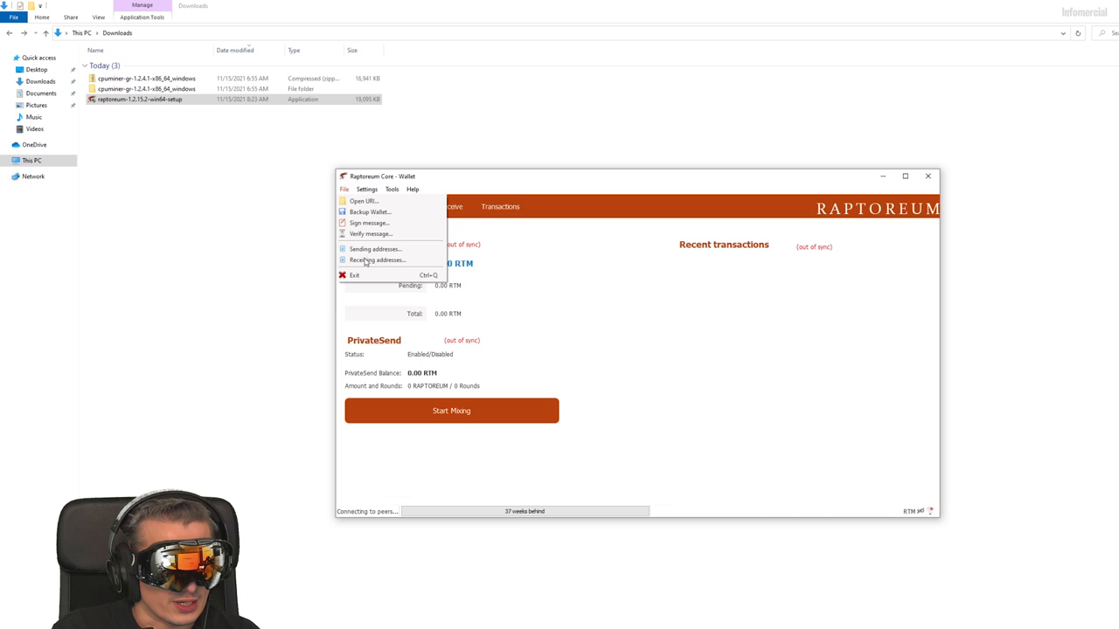
pyautogui.click(378, 259)
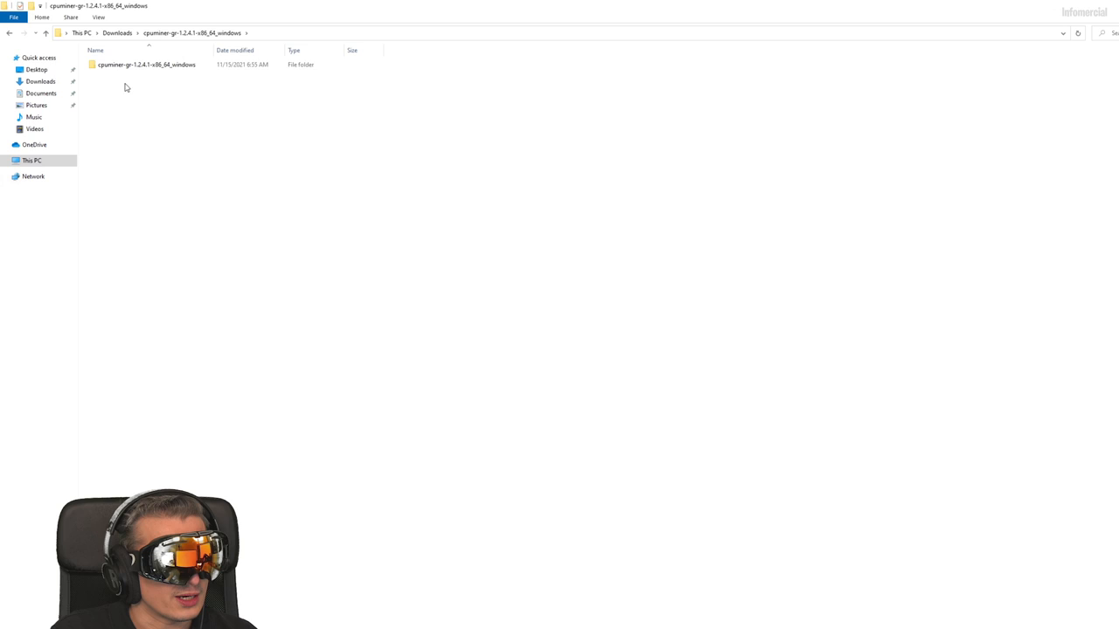
# - Open the cpuminer 'config' file with Notepad via Open with
pyautogui.rightClick(105, 76)
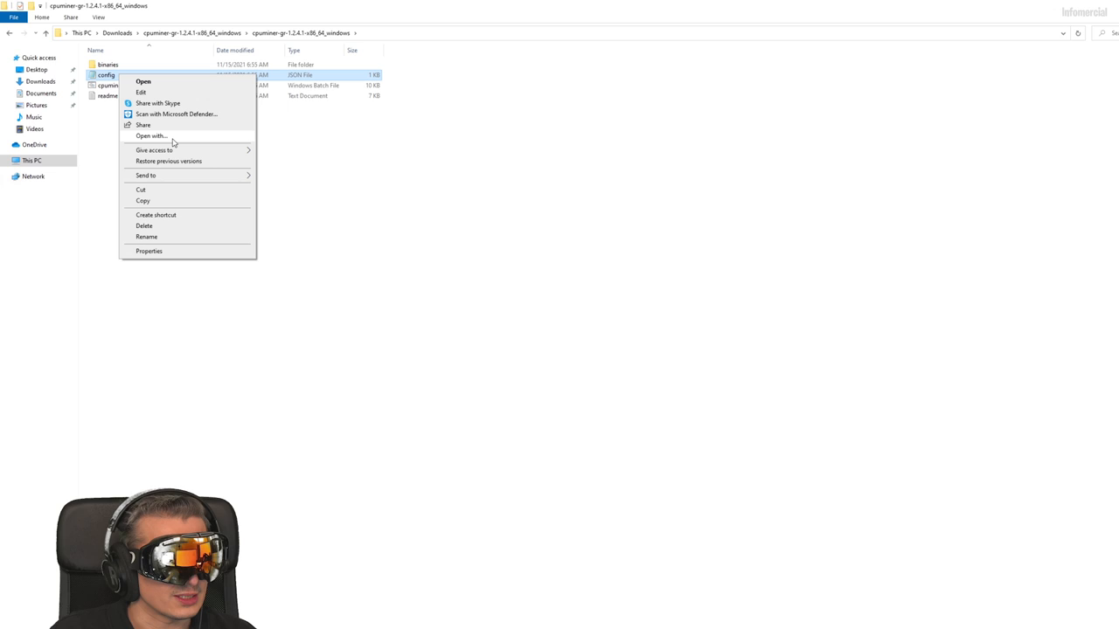
pyautogui.click(144, 82)
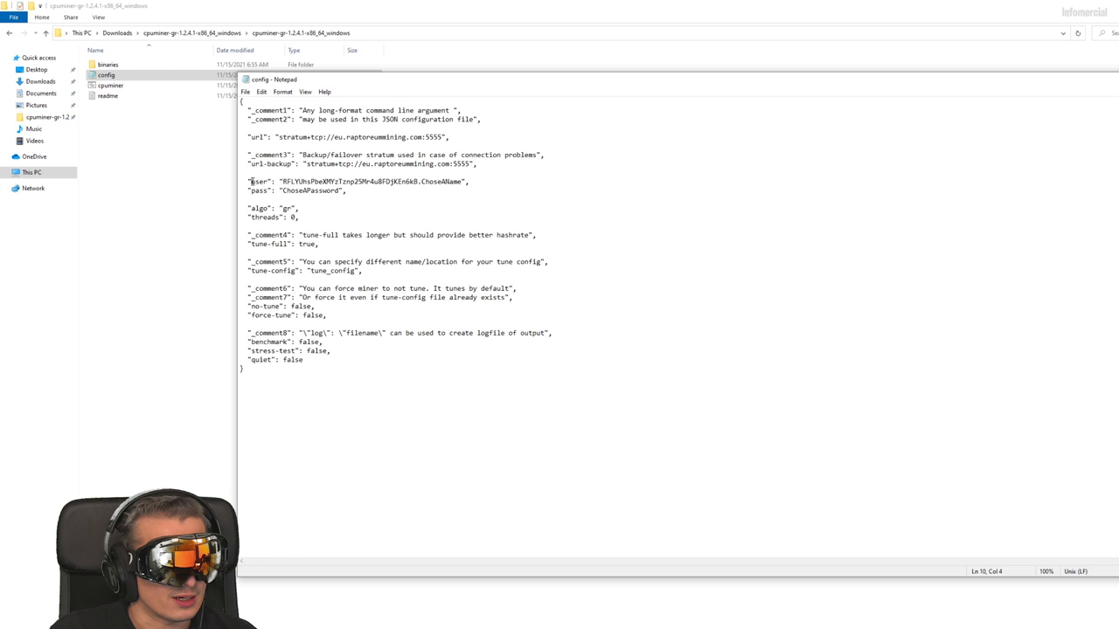
# - Select the placeholder wallet address and the ChooseAName worker placeholder in the user line
pyautogui.doubleClick(350, 180)
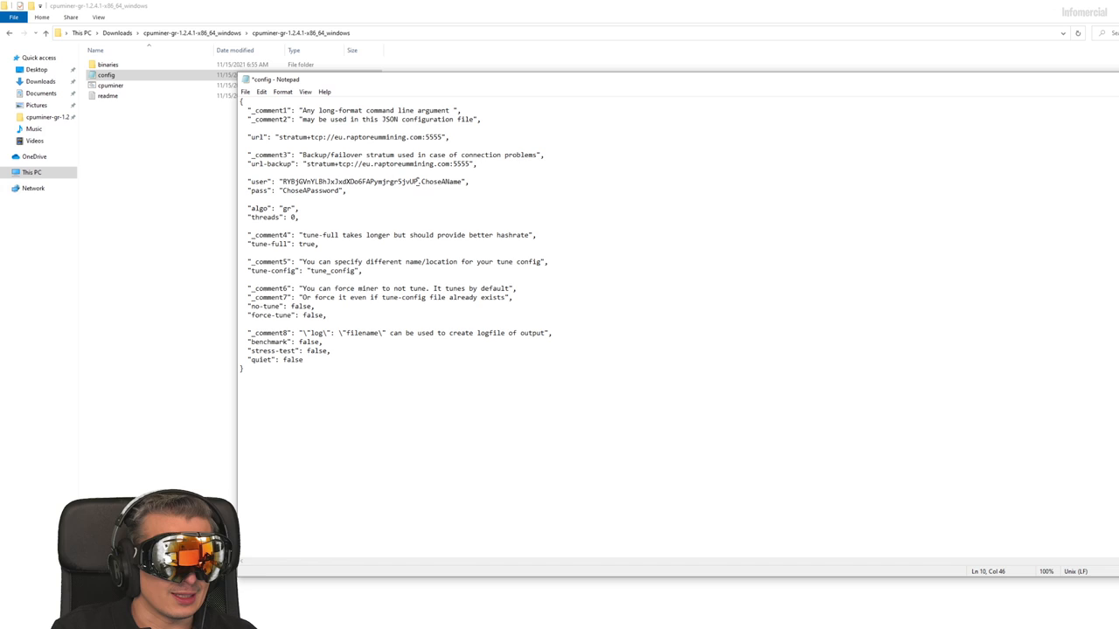
pyautogui.doubleClick(440, 180)
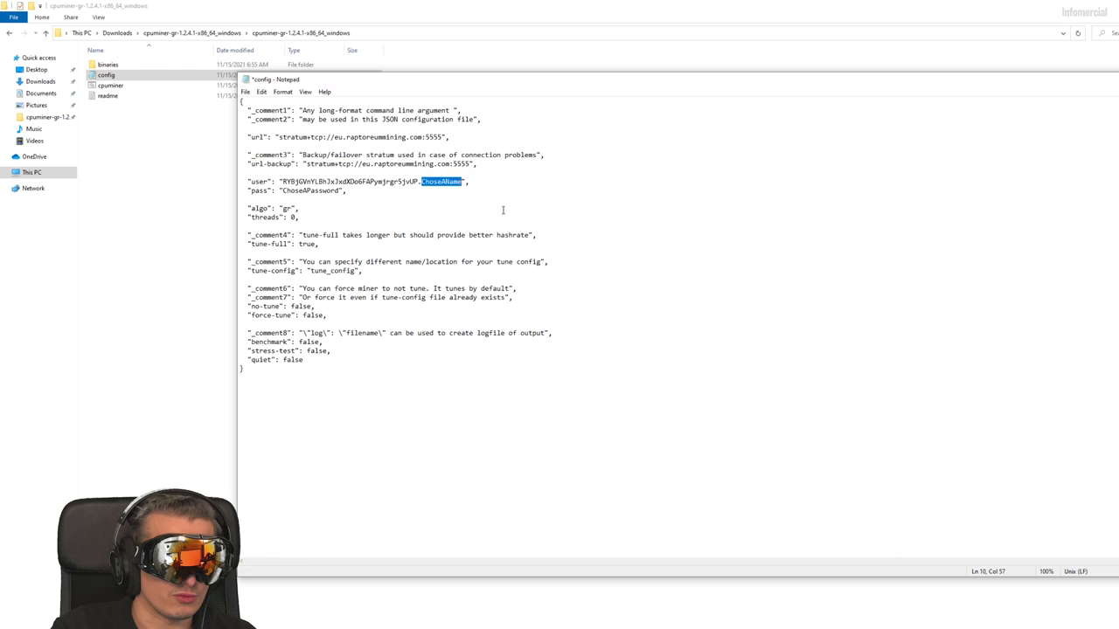
# - Name the worker PC45 and start labelling a new wallet receiving address 'Rap'
pyautogui.write('PC4')
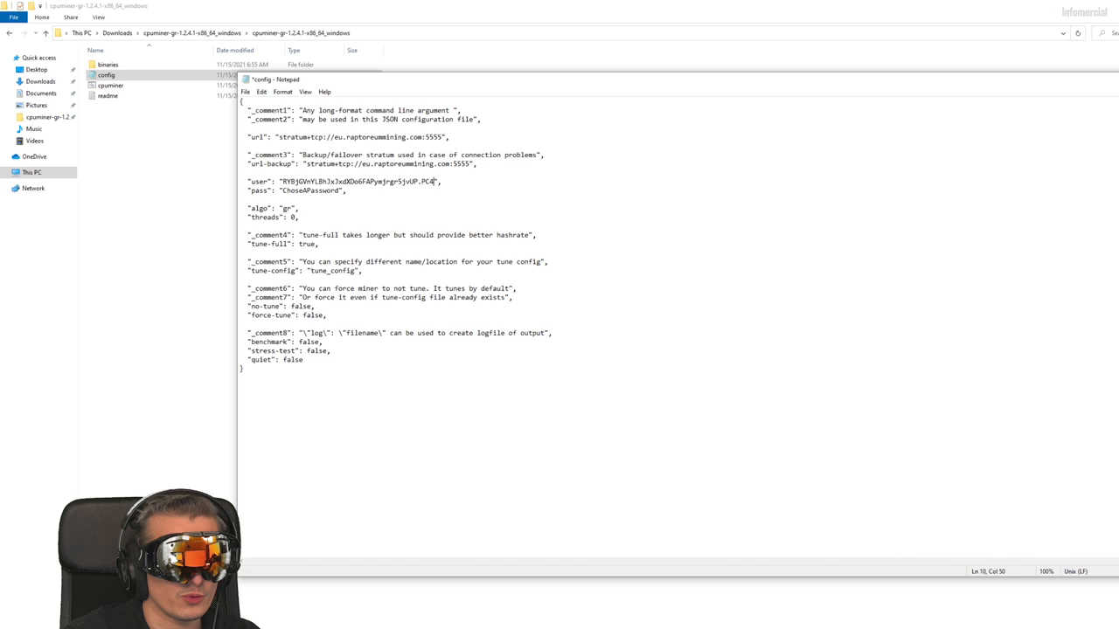
pyautogui.write('5')
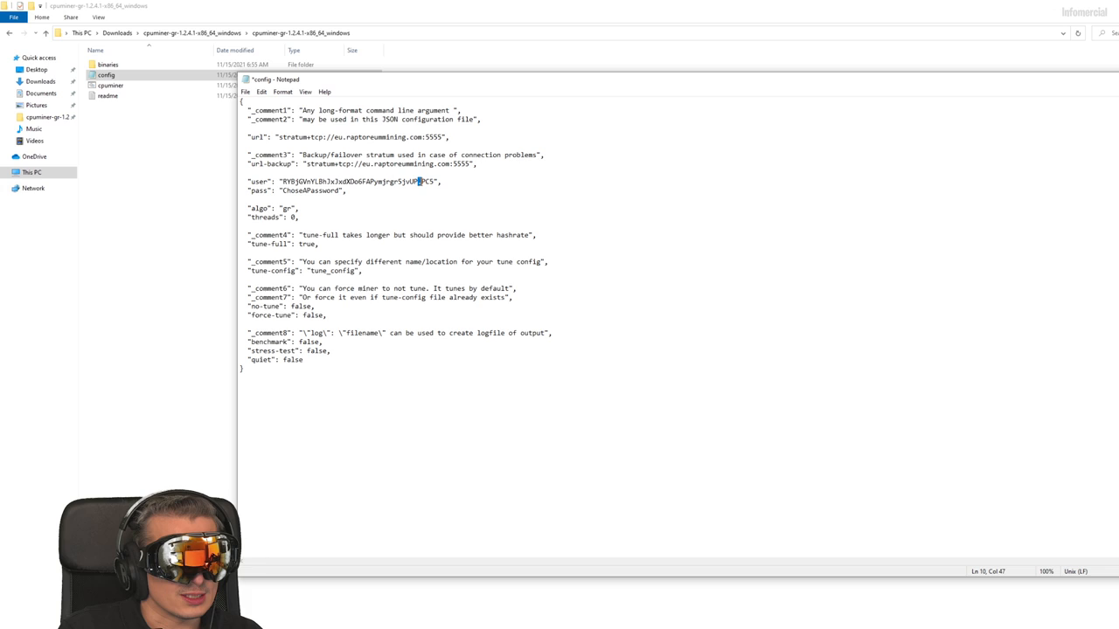
pyautogui.write('Rap')
pyautogui.write('abgfd')
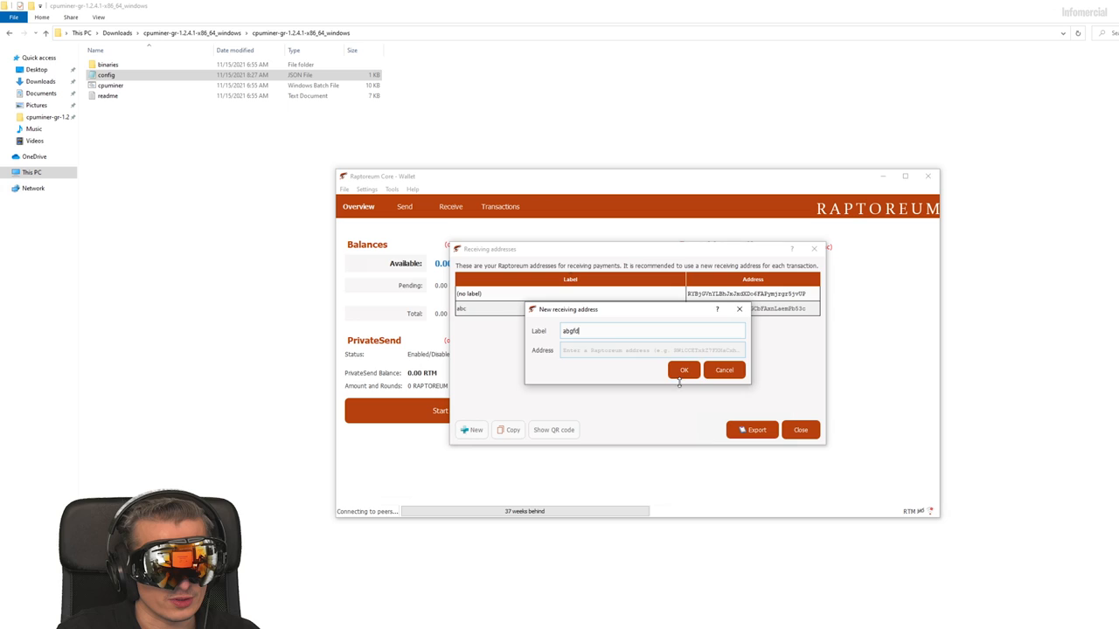
# - Confirm the new labelled receiving address and close the addresses list back to the overview
pyautogui.click(686, 370)
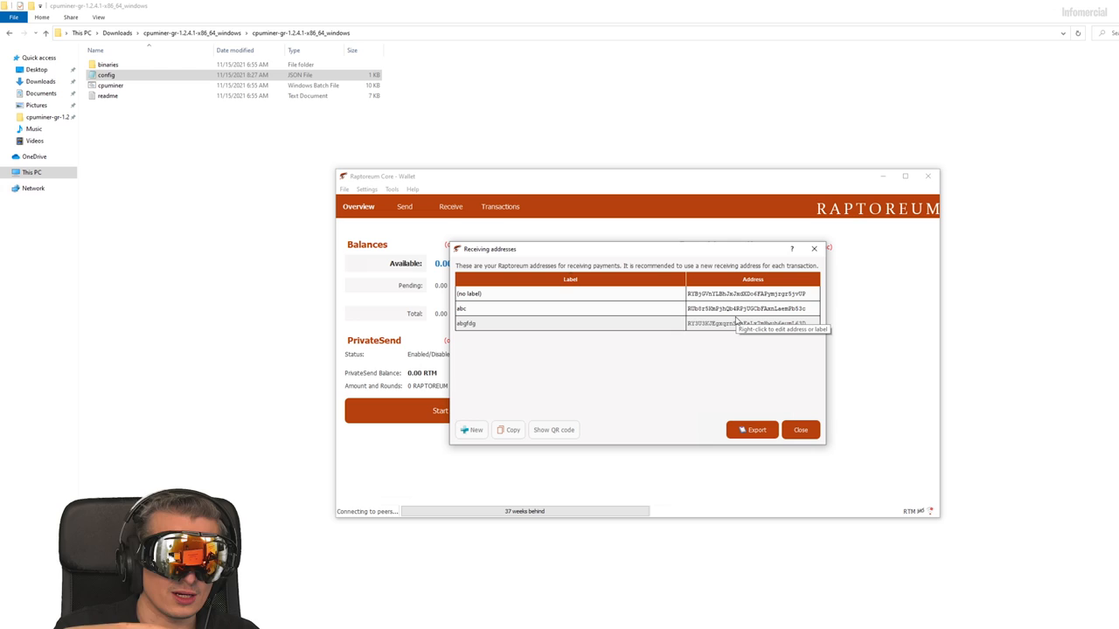
pyautogui.click(799, 430)
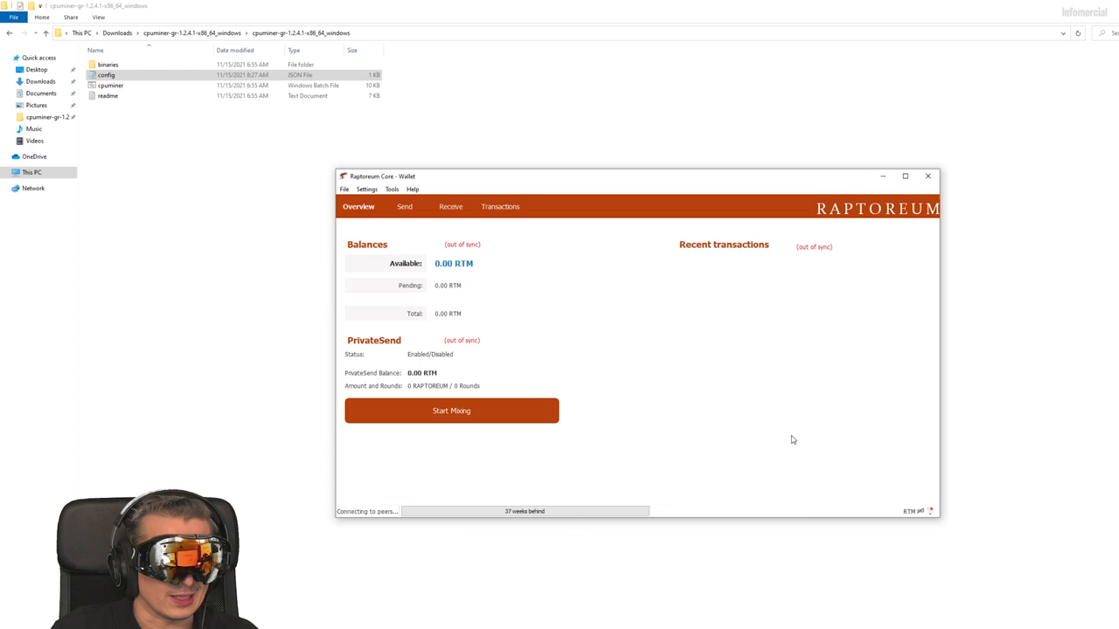
pyautogui.moveTo(503, 510)
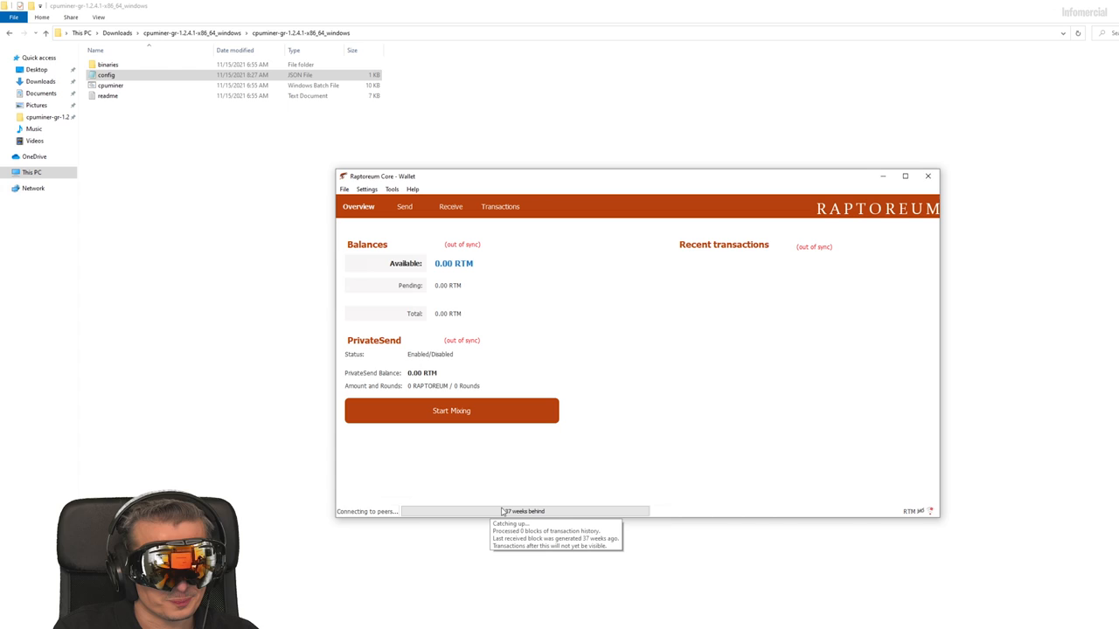
pyautogui.moveTo(430, 493)
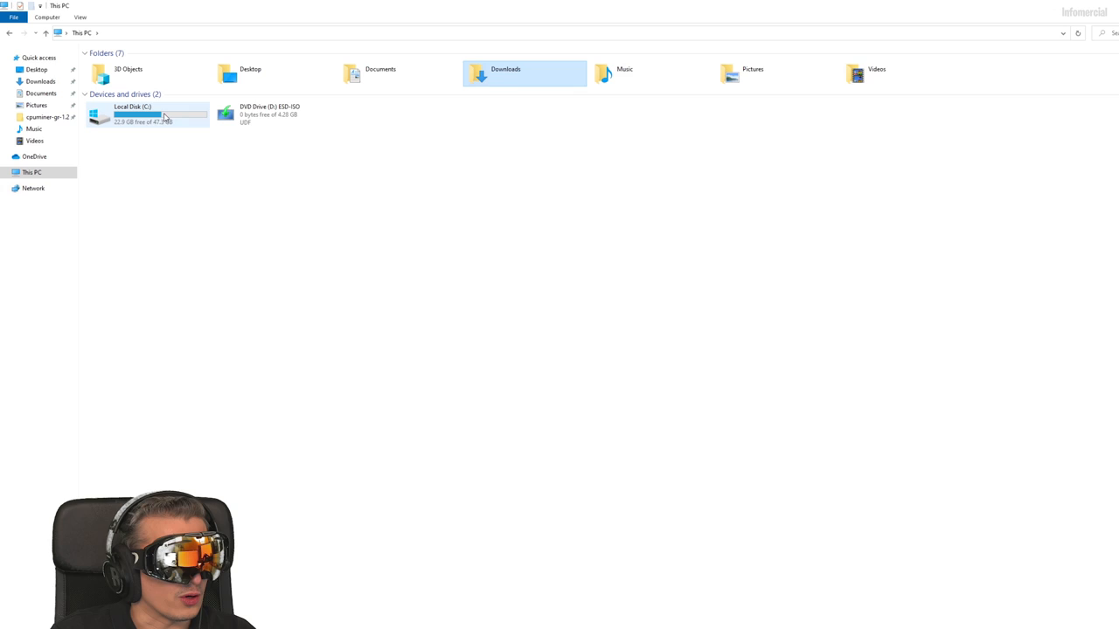
# - Navigate from Local Disk (C:) into the current user's profile folder
pyautogui.doubleClick(147, 114)
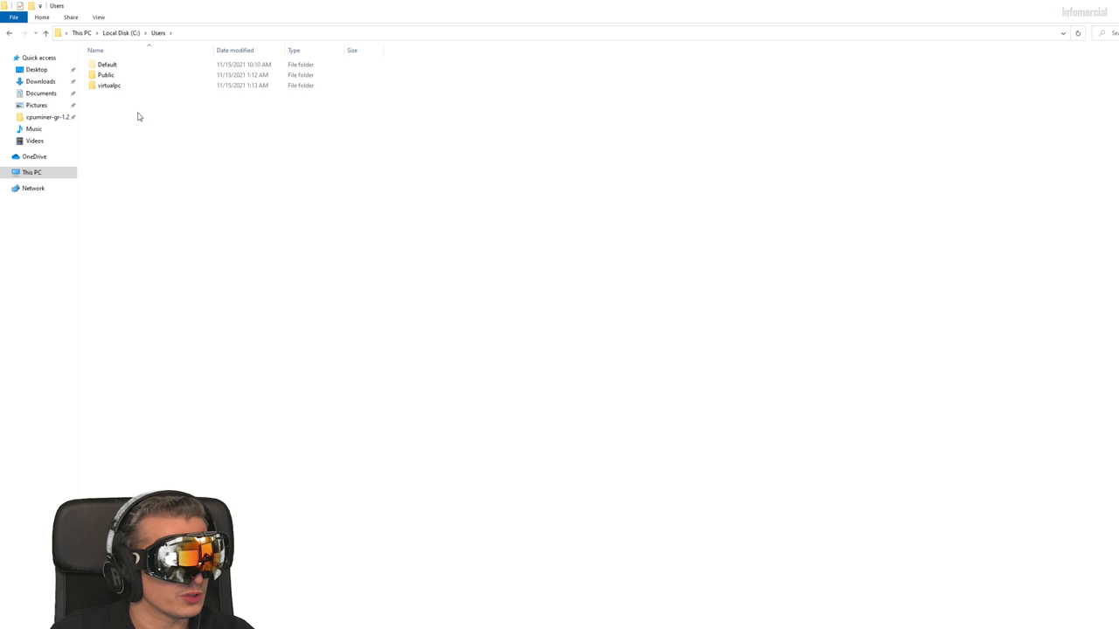
pyautogui.doubleClick(109, 84)
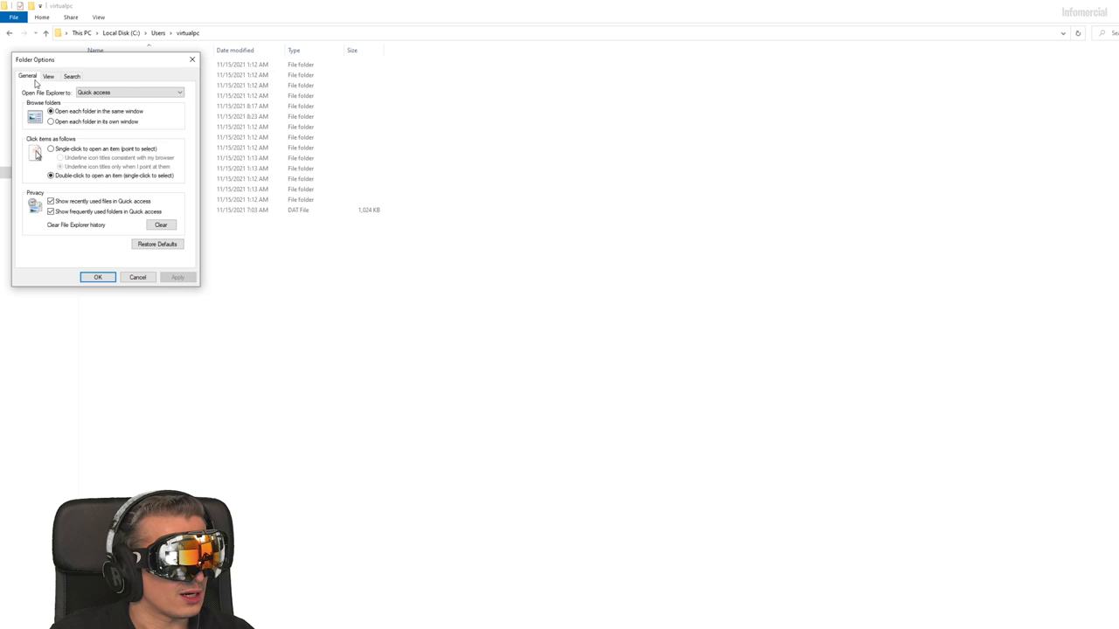
# - Enable showing hidden files so AppData > Roaming can be opened
pyautogui.click(49, 77)
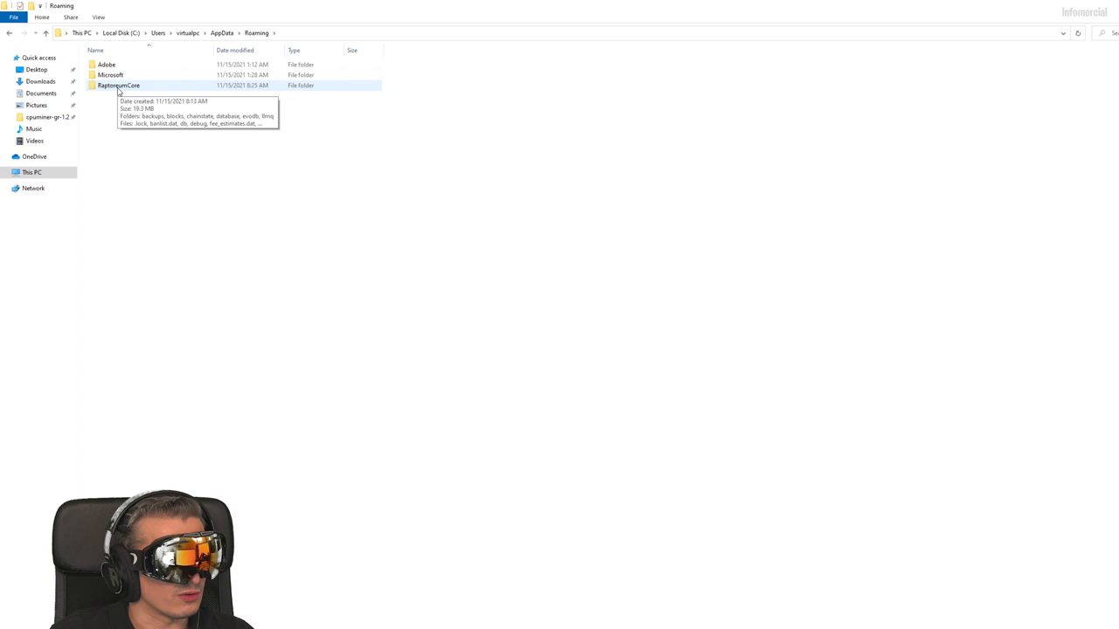
# - Look inside RaptoreumCore's chainstate folder, then go back up to the profile folder
pyautogui.doubleClick(119, 83)
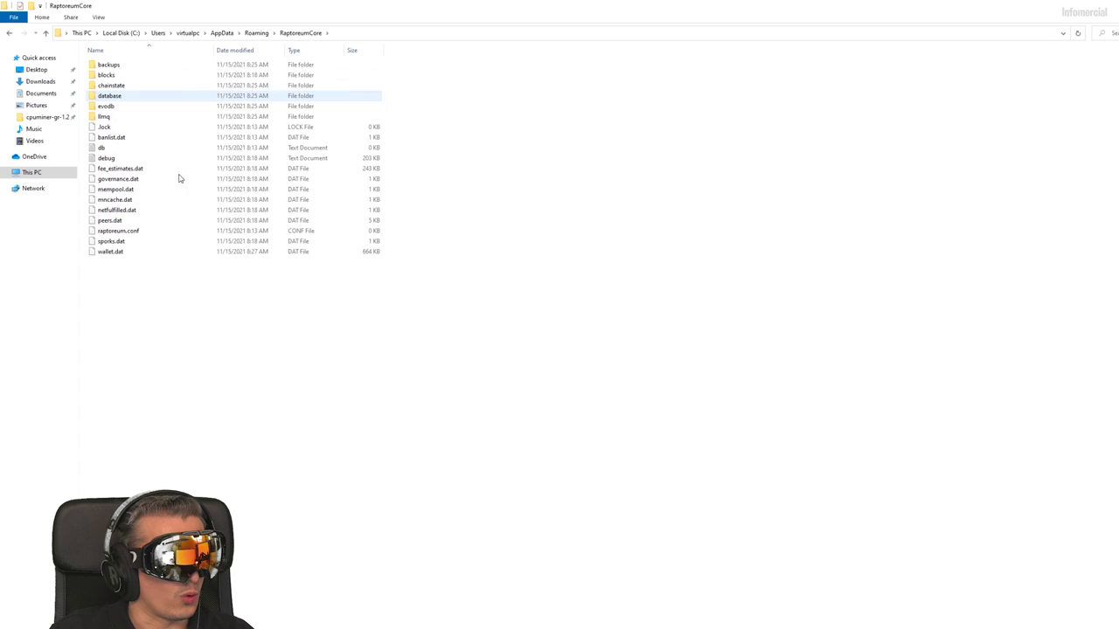
pyautogui.doubleClick(112, 84)
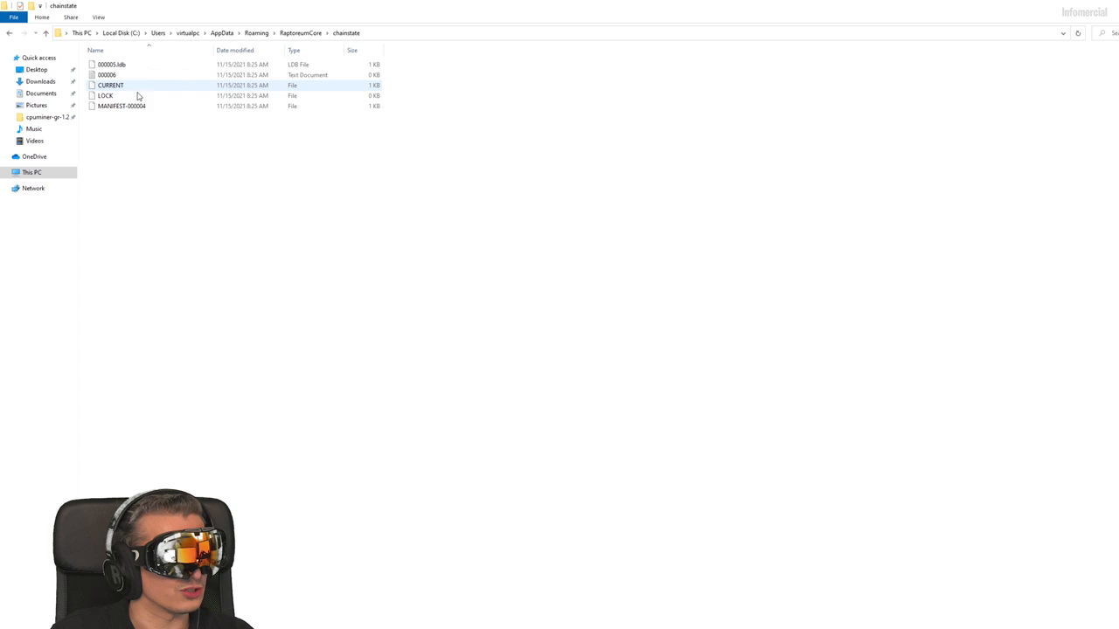
pyautogui.click(46, 32)
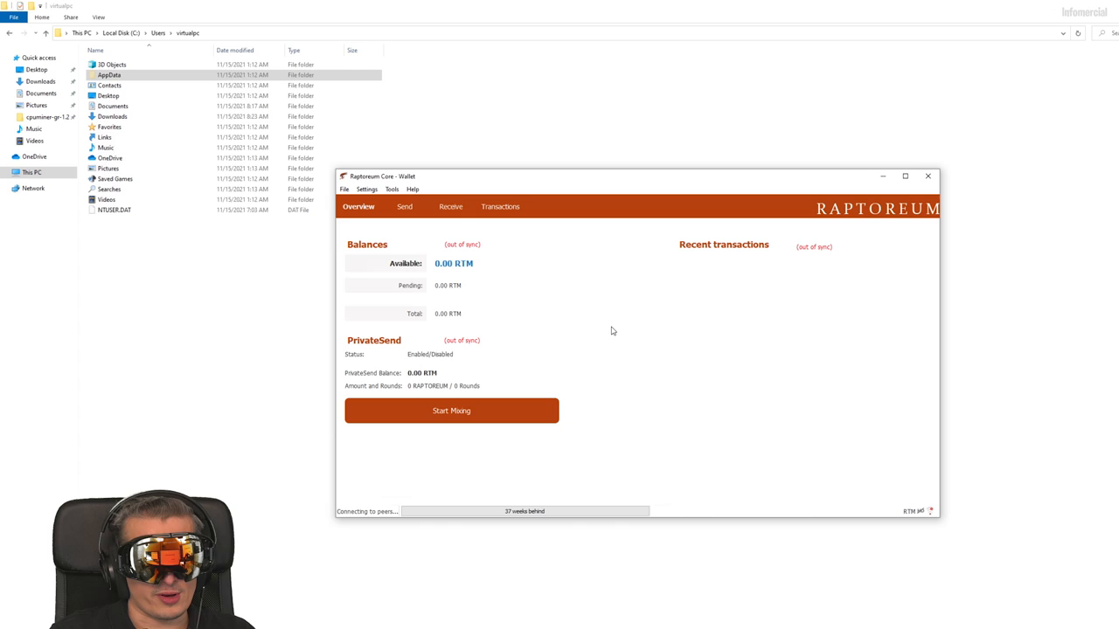
pyautogui.moveTo(626, 335)
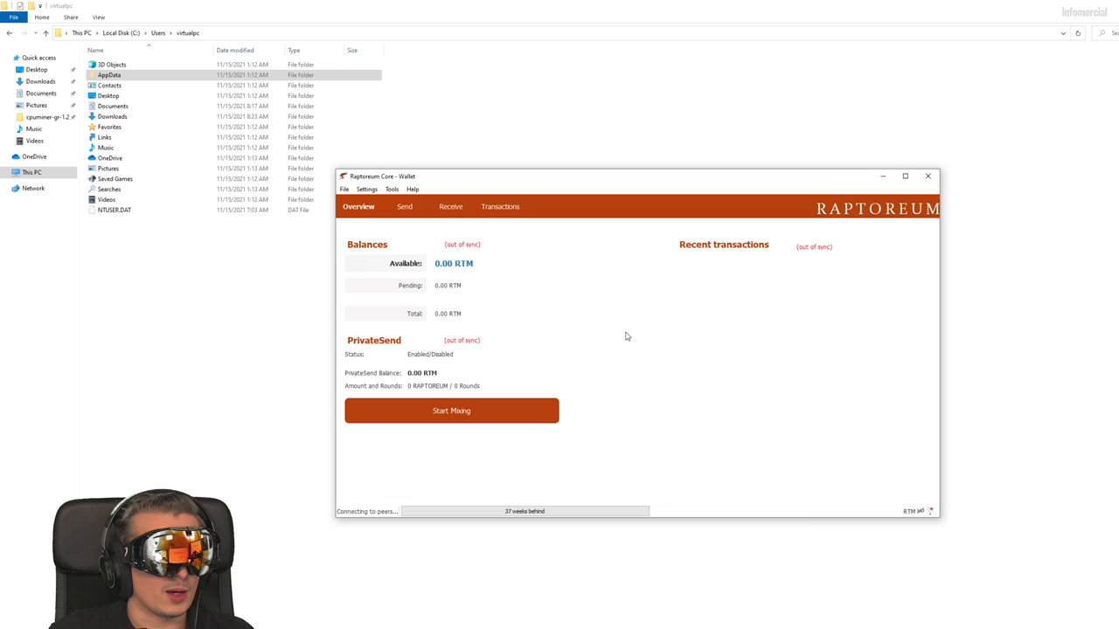
pyautogui.moveTo(402, 213)
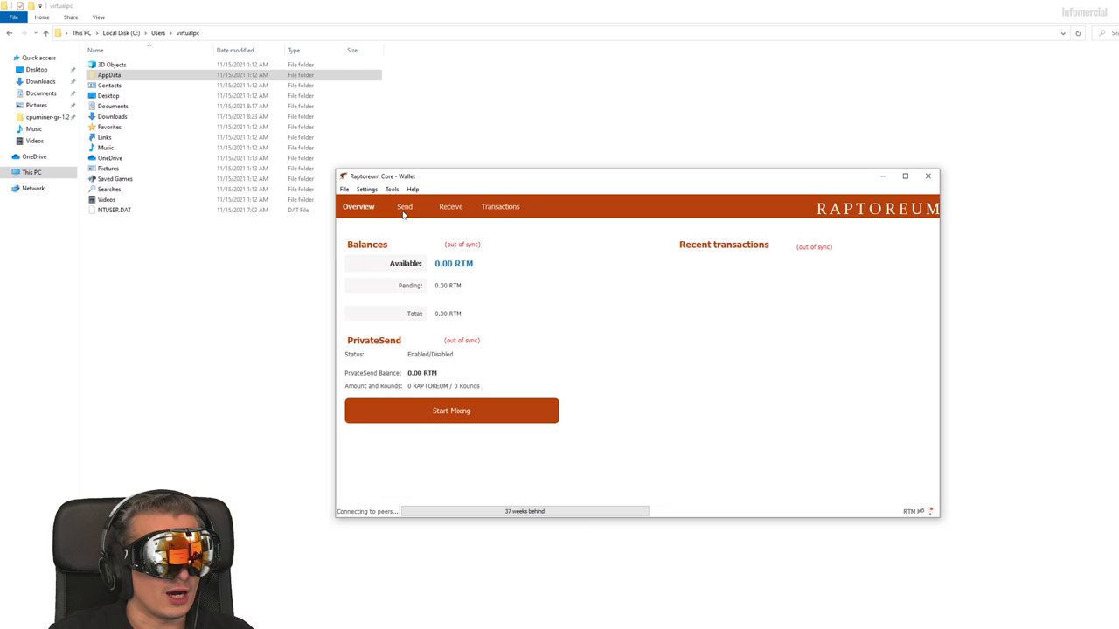
# - Visit the Send page and Transactions history, then dismiss the Tools menu
pyautogui.click(451, 206)
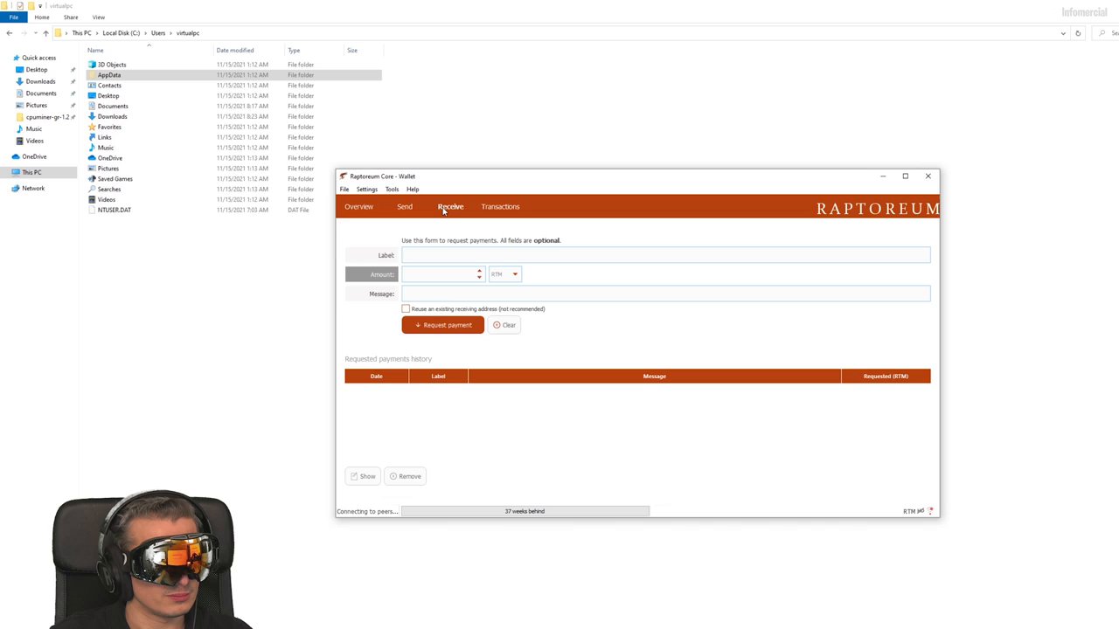
pyautogui.click(367, 189)
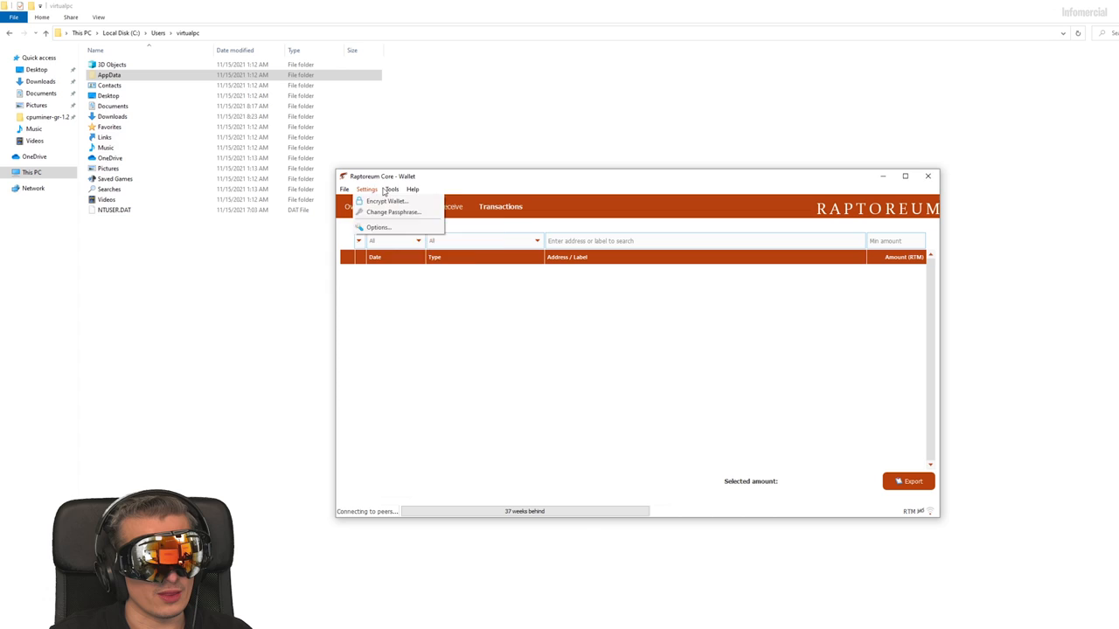
pyautogui.click(460, 185)
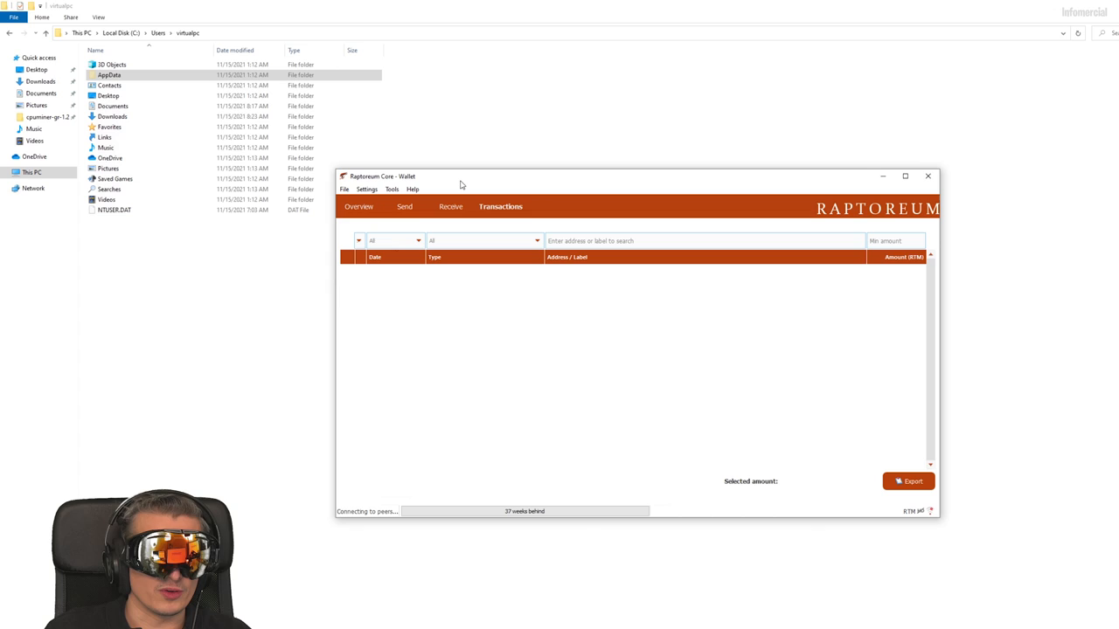